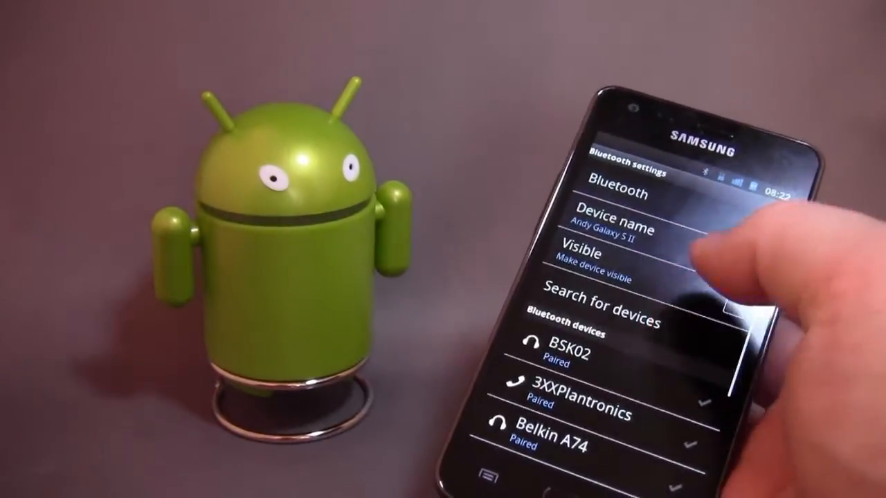
Connect the phone to the paired BSK02 Bluetooth speaker from the devices list
{"action": "left_click", "coordinate": [561, 353]}
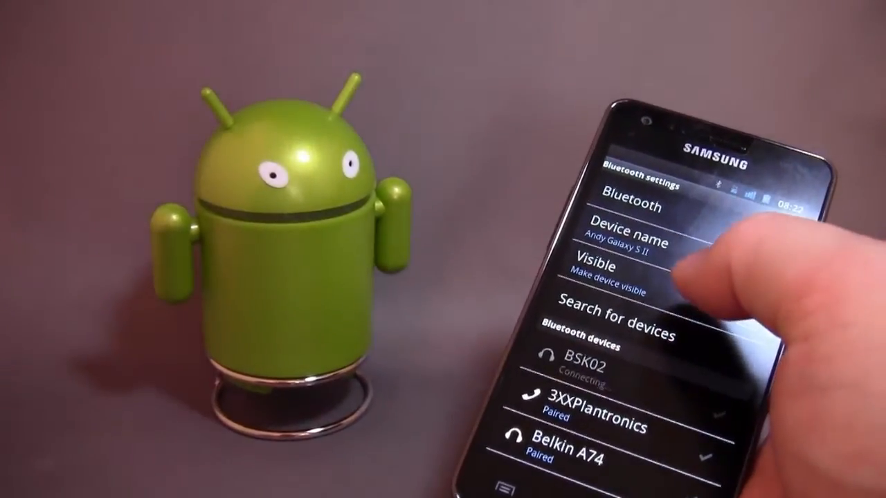